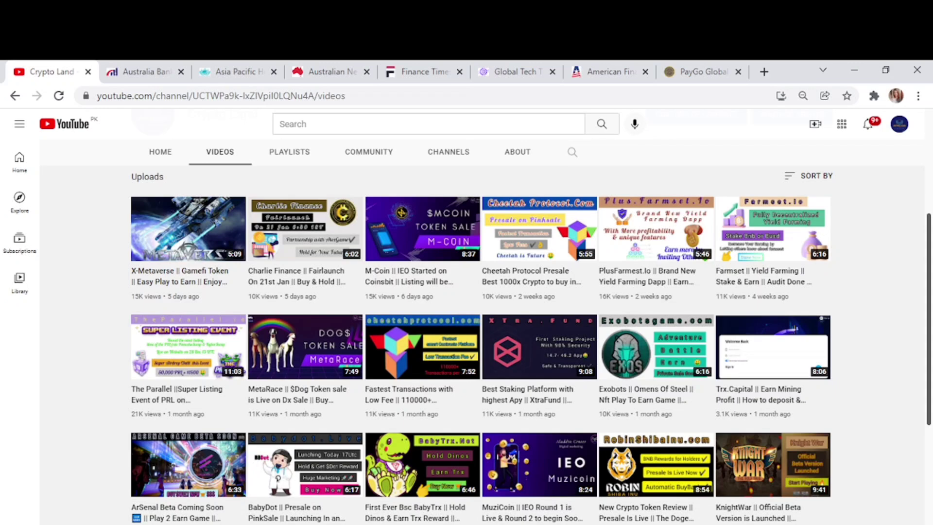
Switch to the PayGo Global site and scroll past the hero to the What We Do features like Transfer Fee and Instant Payments.
left_click(700, 72)
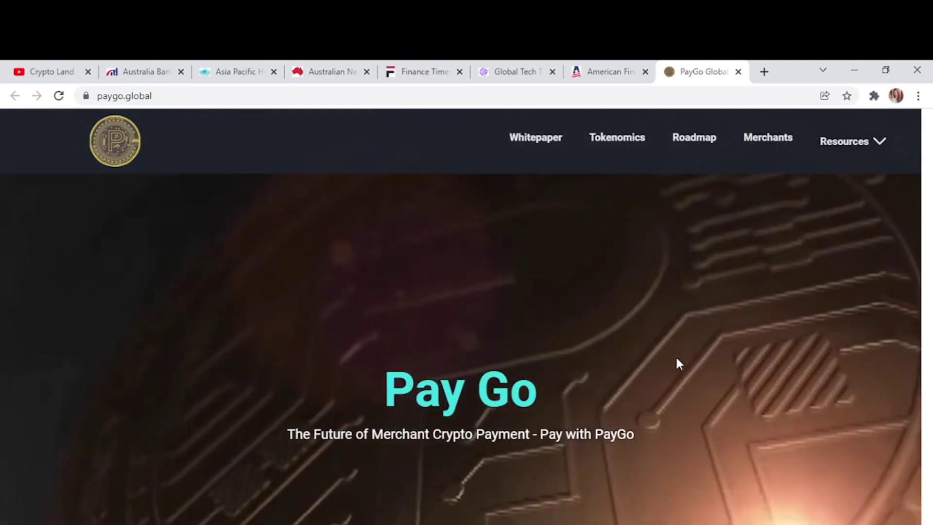
scroll("down", 3)
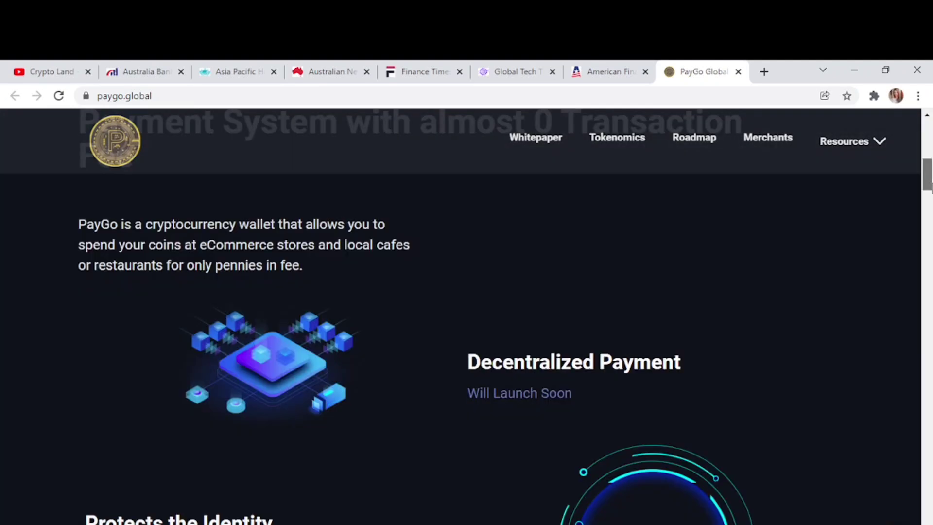
scroll("up", 3)
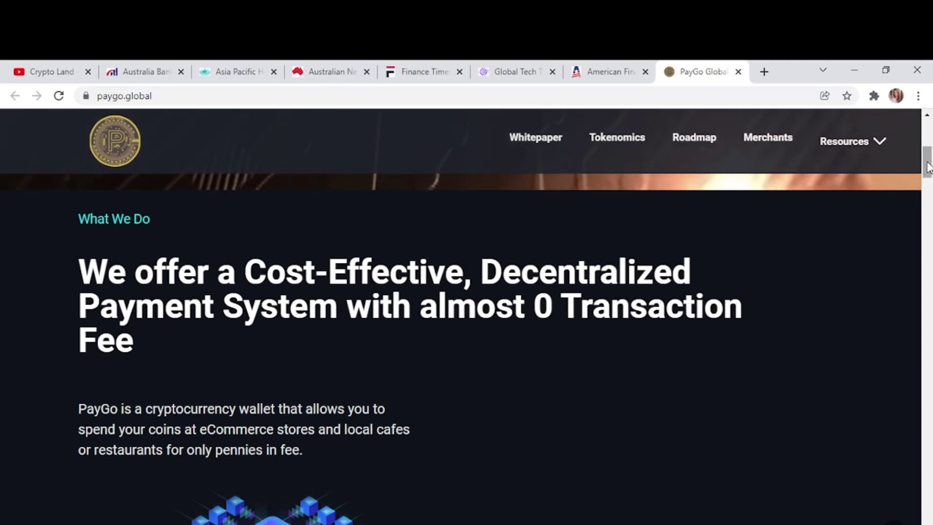
scroll("down", 3)
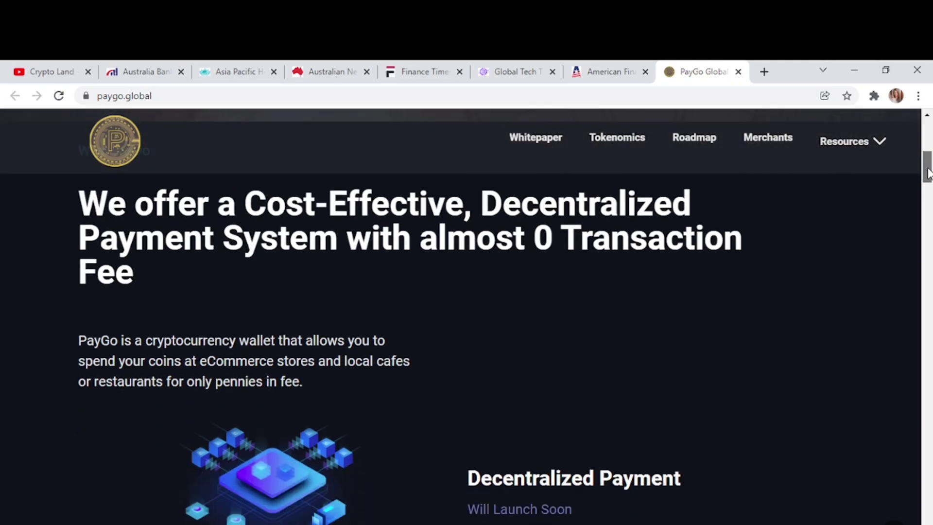
scroll("down", 3)
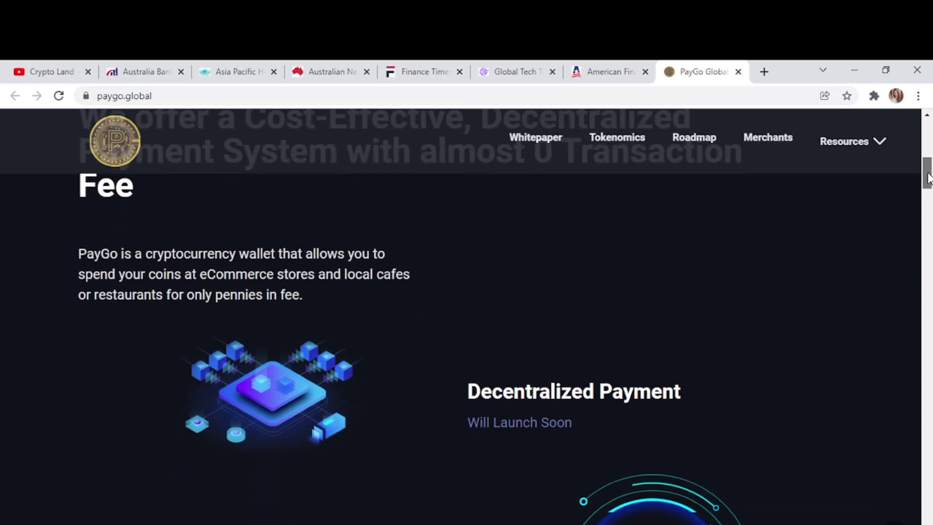
scroll("down", 3)
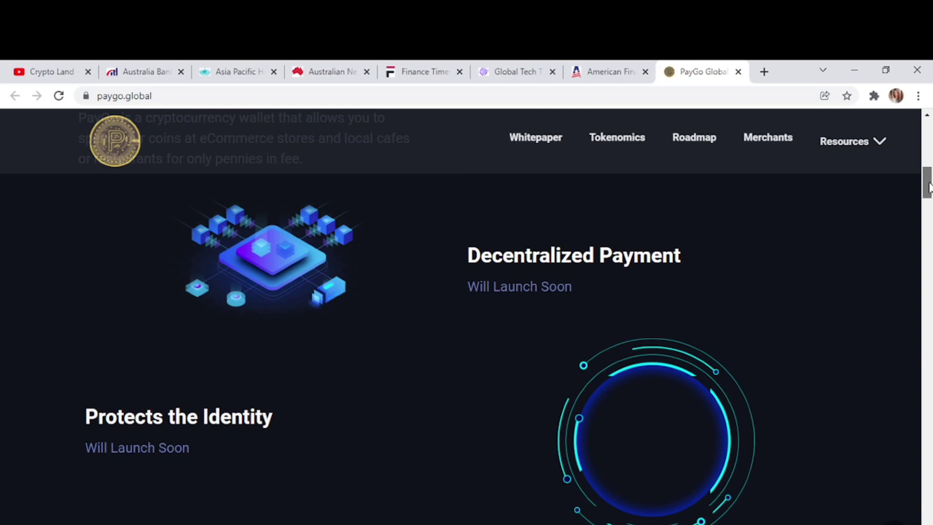
scroll("down", 3)
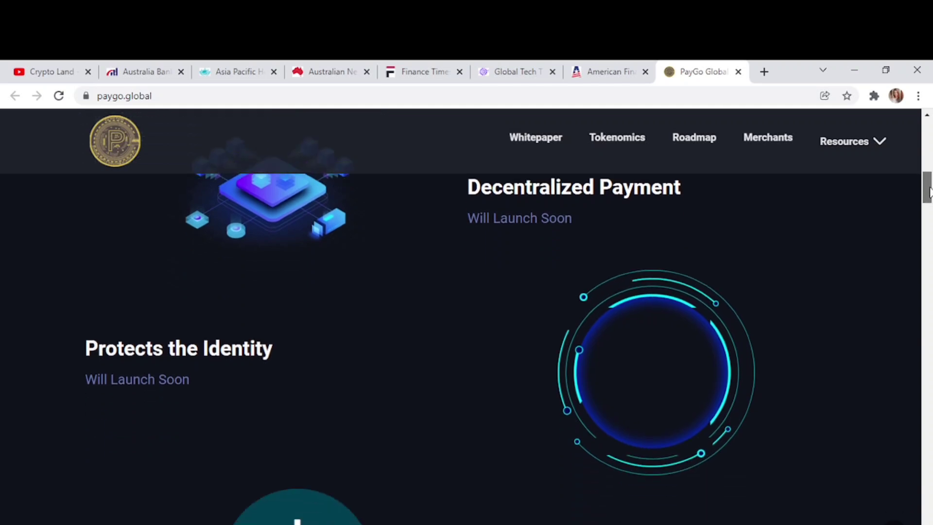
scroll("down", 3)
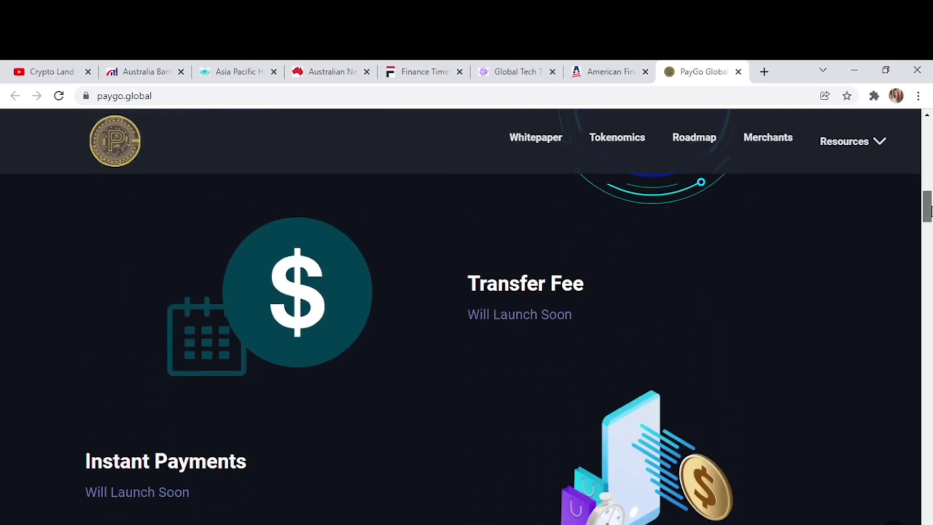
Scroll past PayGo Ecosystem and the wallet banner to the Mobile QuickPay, Staking Tokens and Expenses grid.
scroll("down", 3)
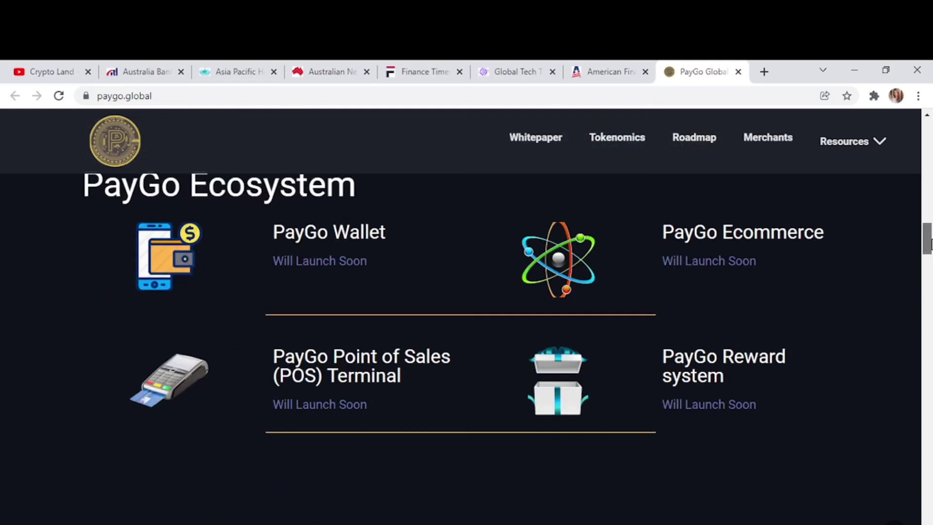
scroll("up", 3)
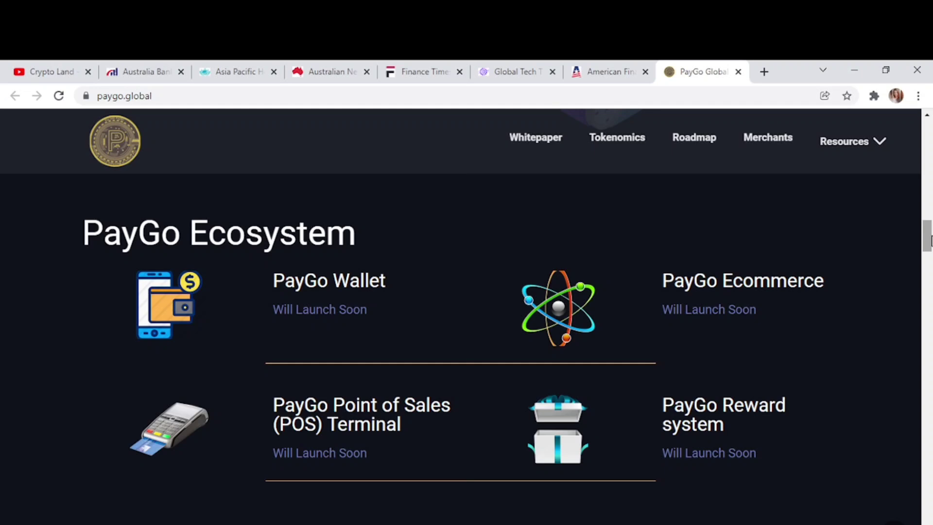
scroll("down", 3)
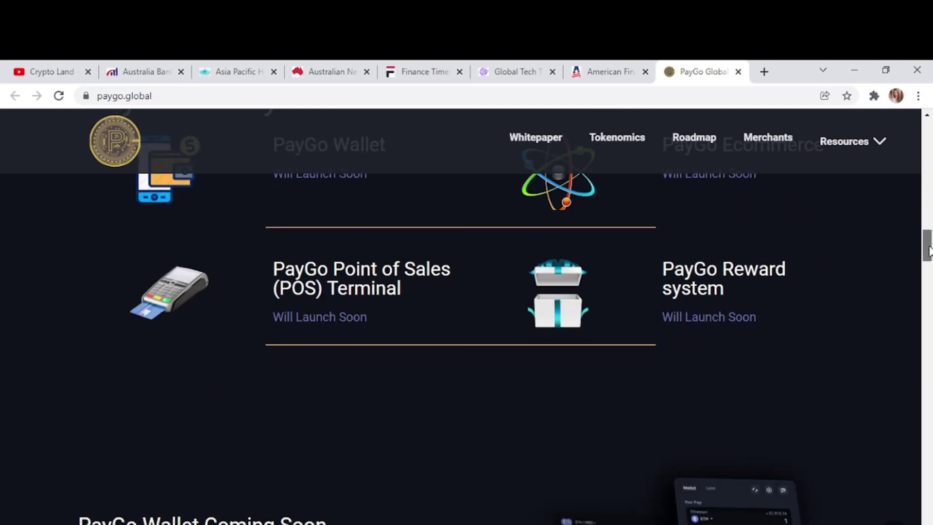
scroll("down", 3)
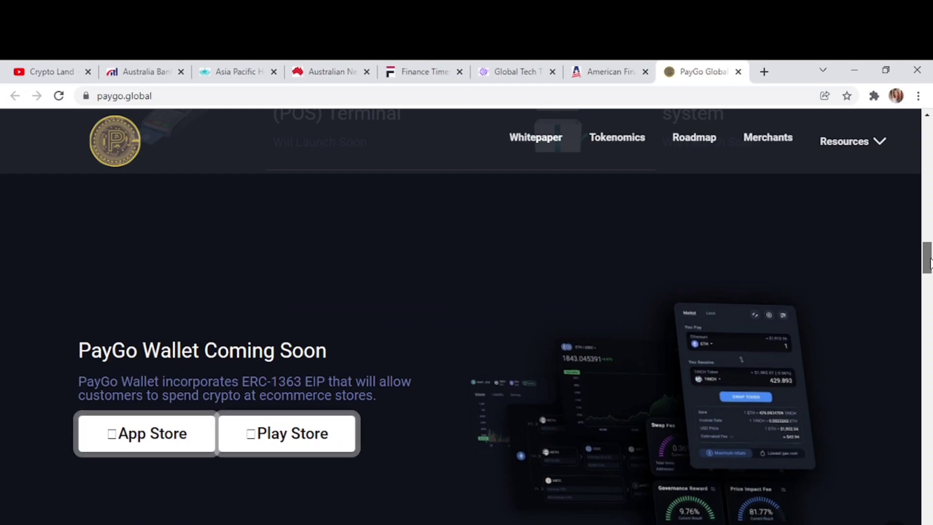
scroll("down", 3)
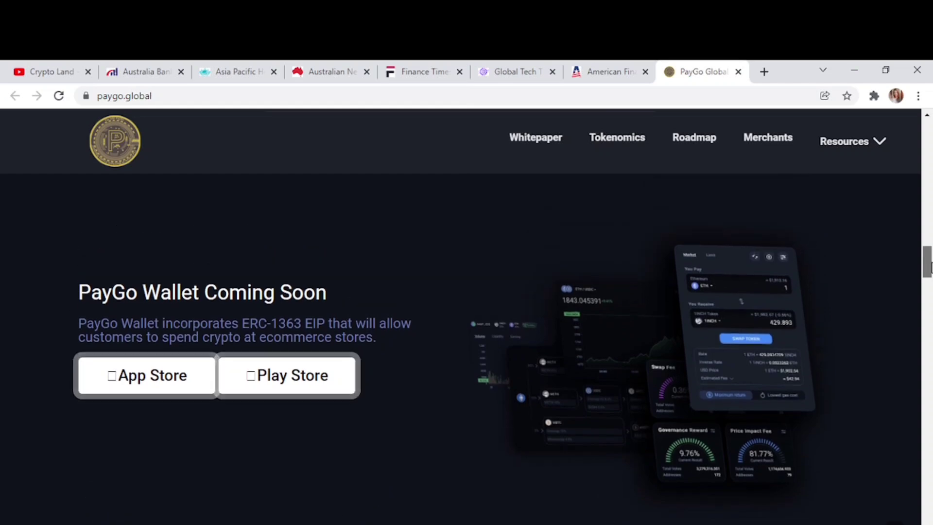
scroll("down", 3)
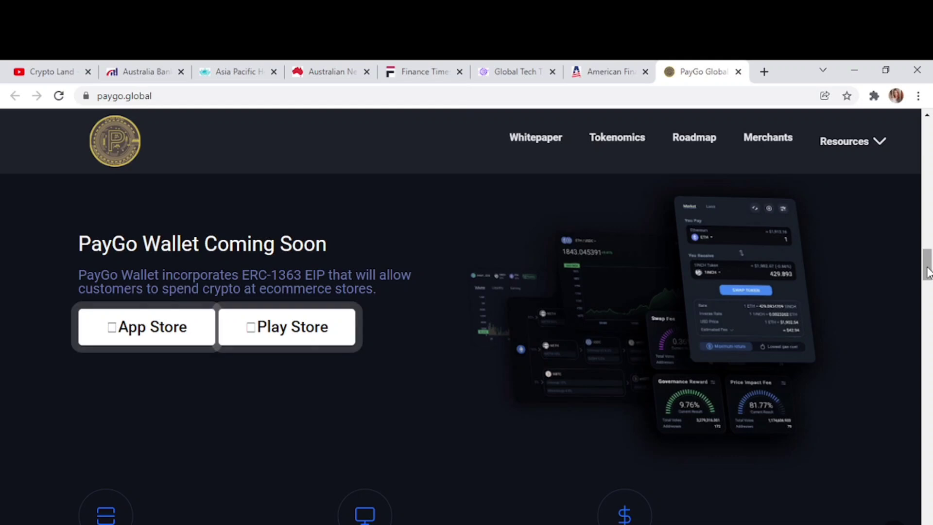
scroll("down", 3)
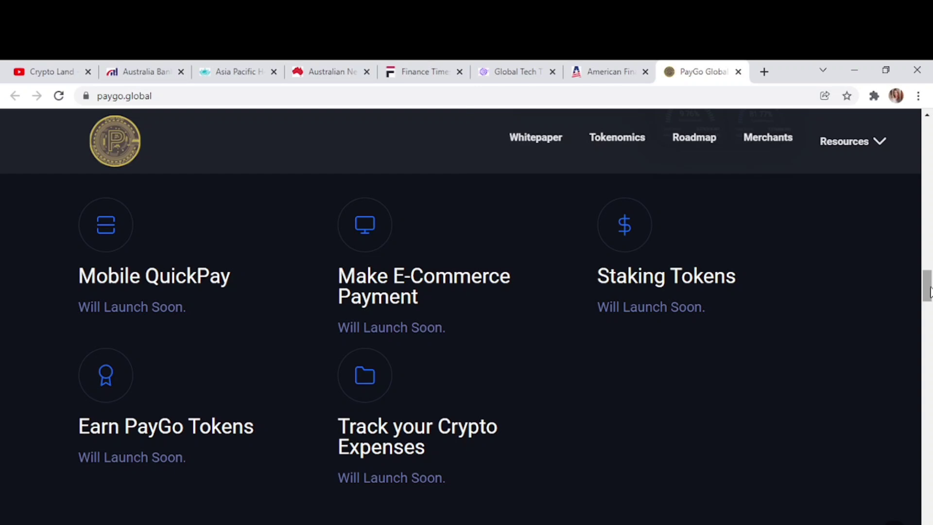
Scroll through Merchants Onboard to the Tokenomics percentages, Circulating Supply and the Buy PayGo Tokens box.
scroll("down", 3)
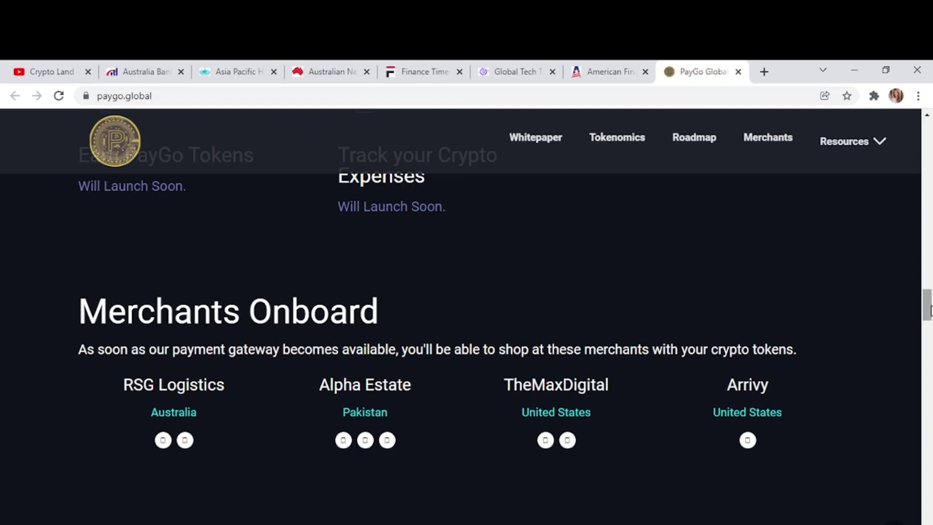
scroll("down", 3)
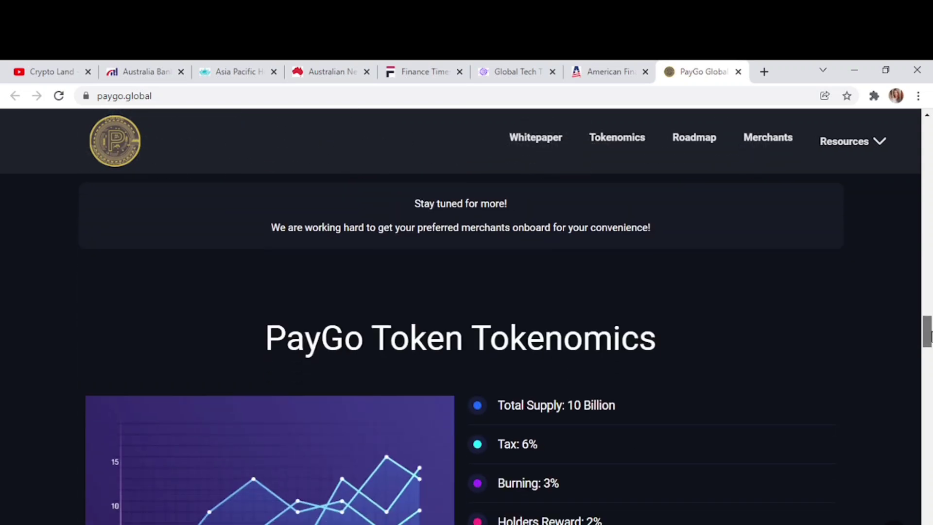
scroll("down", 3)
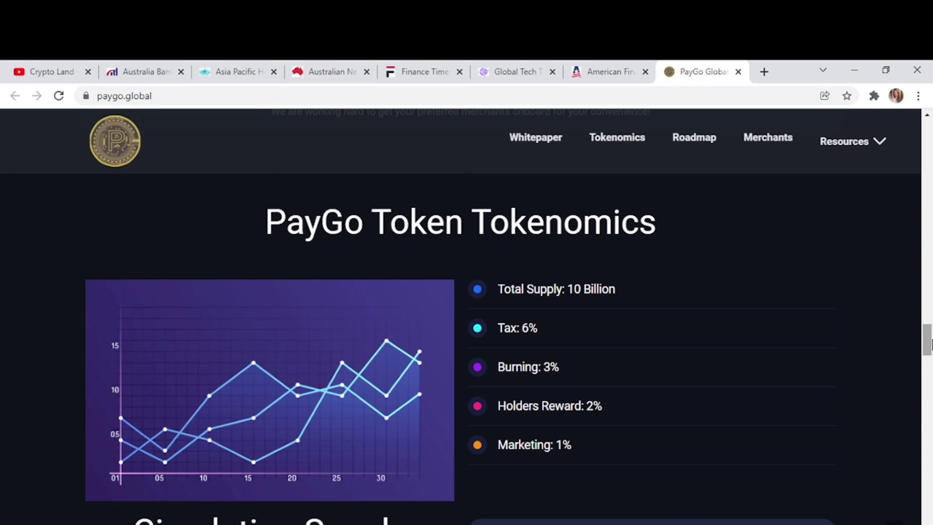
scroll("down", 3)
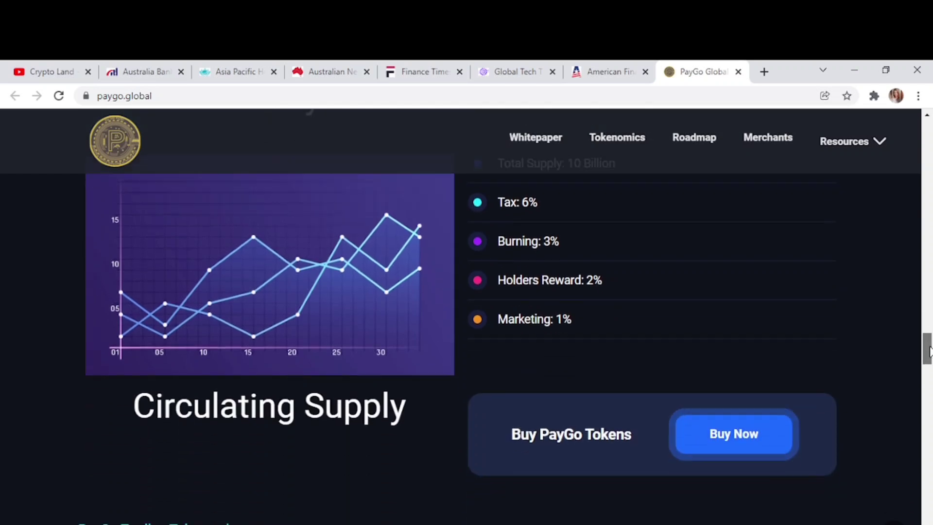
Scroll to the Roadmap milestones such as Coin Market Cap Listing, Exchange Listing, Audit and E-Commerce Store.
scroll("down", 3)
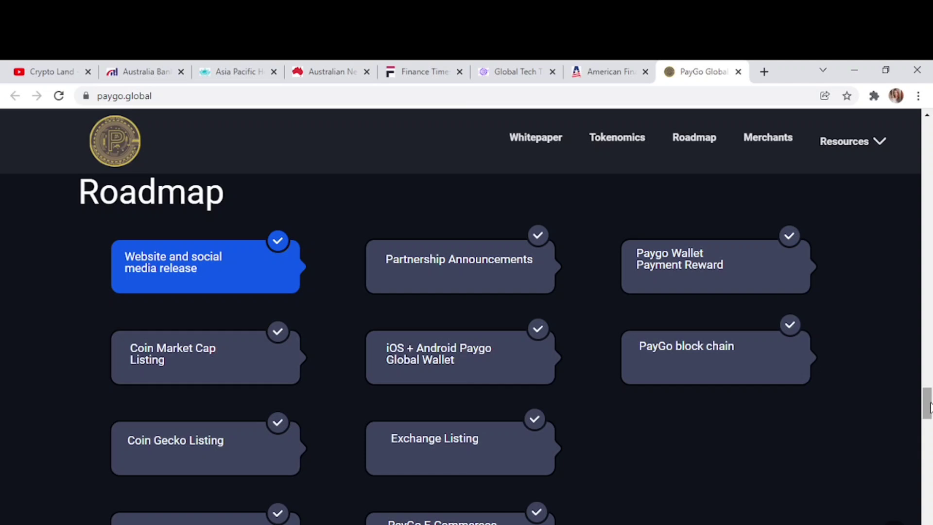
scroll("down", 3)
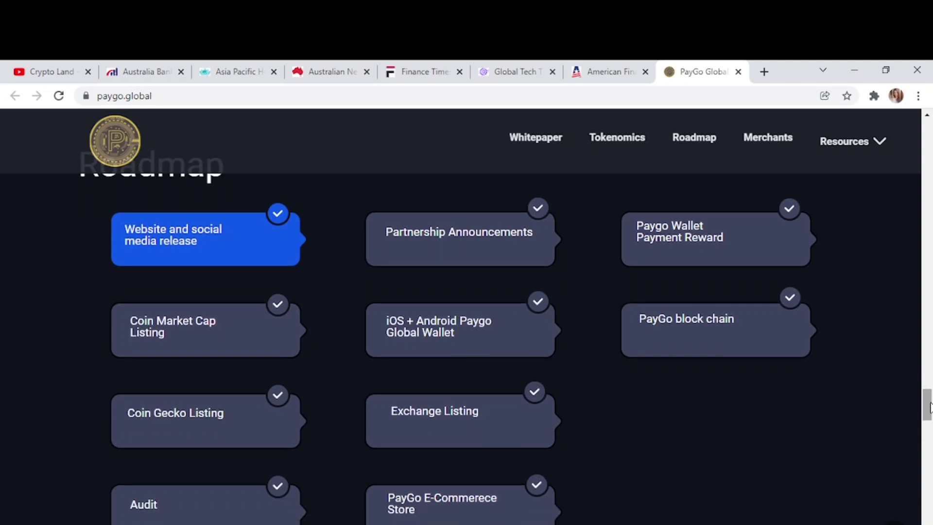
scroll("down", 3)
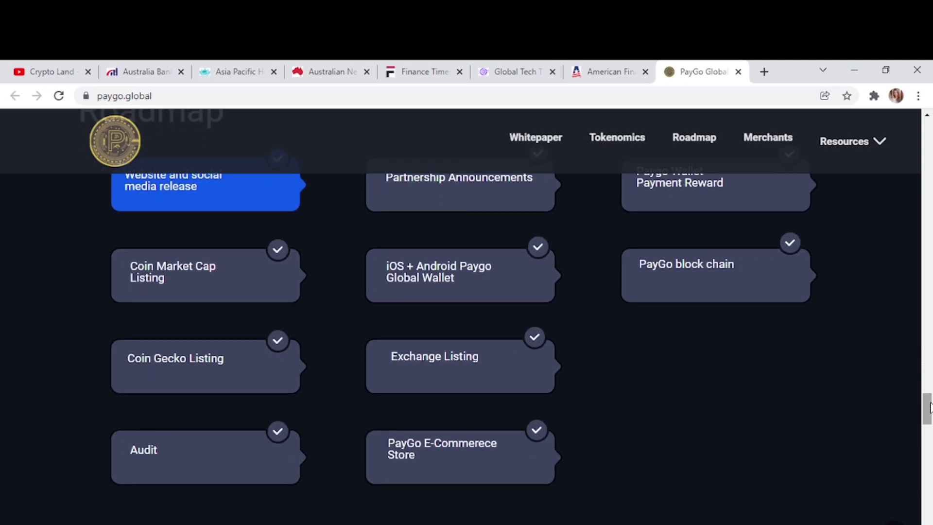
Scroll past the launch steps to the Frequently Asked Questions and the footer with Explore and Connect with us links.
scroll("down", 3)
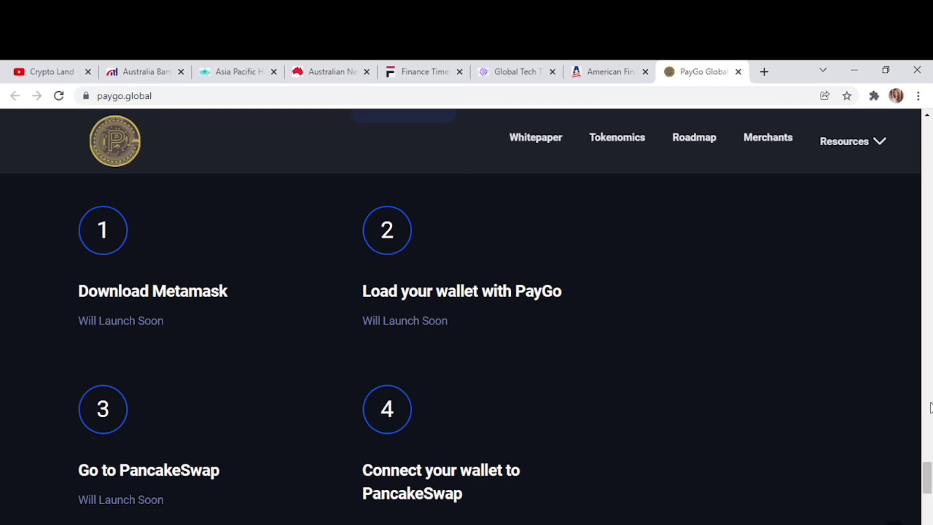
mouse_move(169, 233)
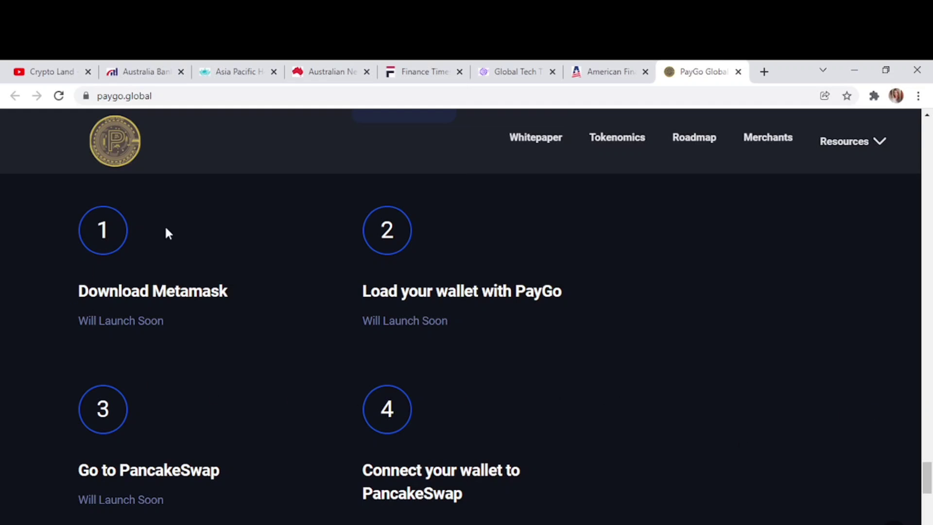
mouse_move(250, 290)
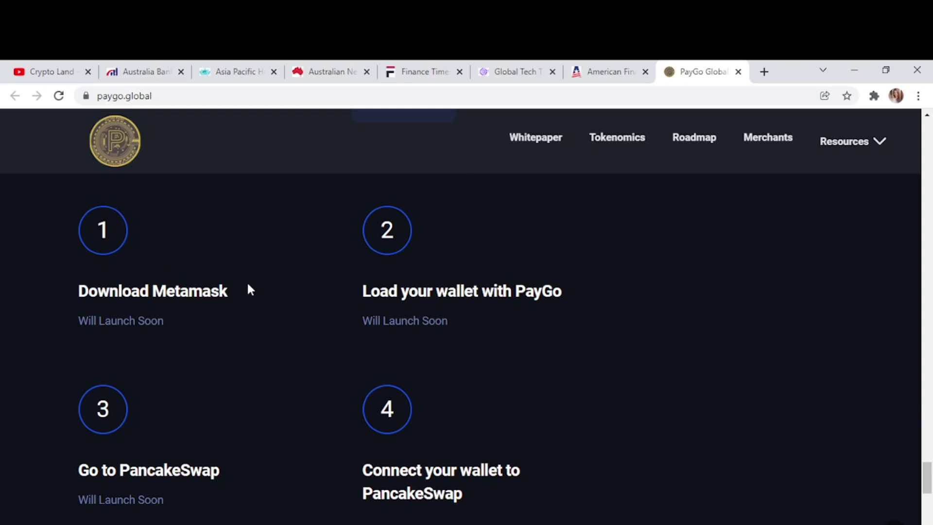
mouse_move(260, 388)
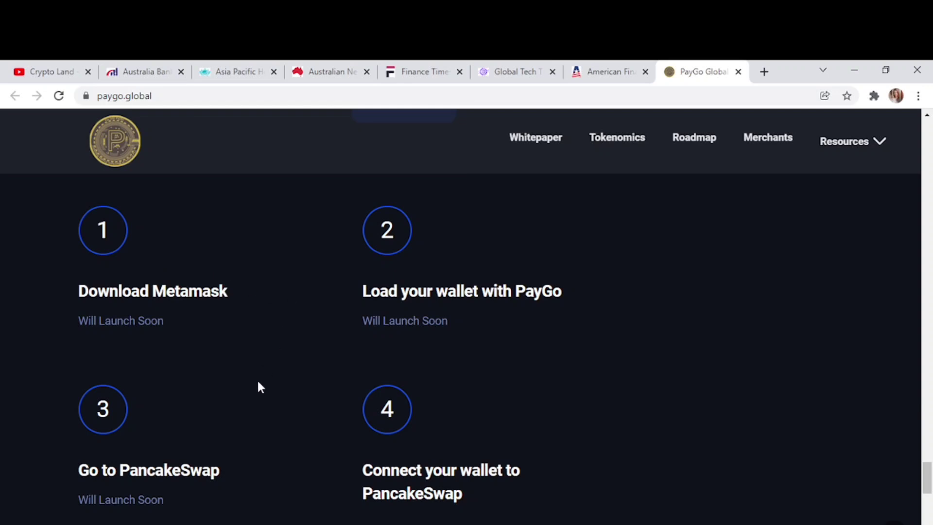
scroll("down", 3)
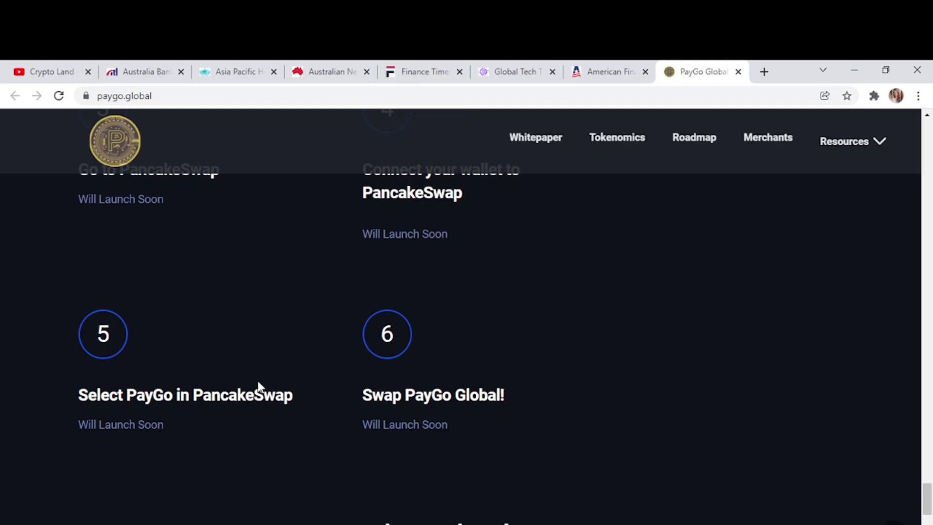
scroll("down", 3)
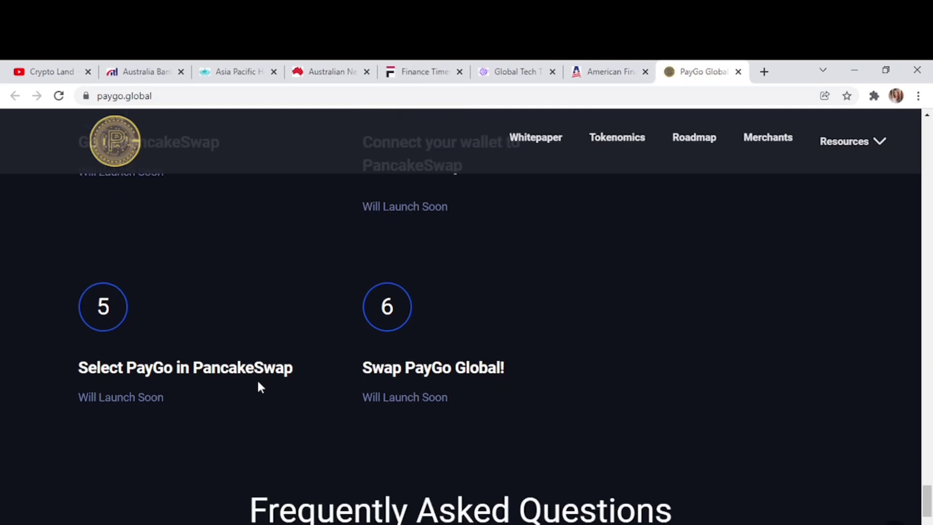
scroll("up", 3)
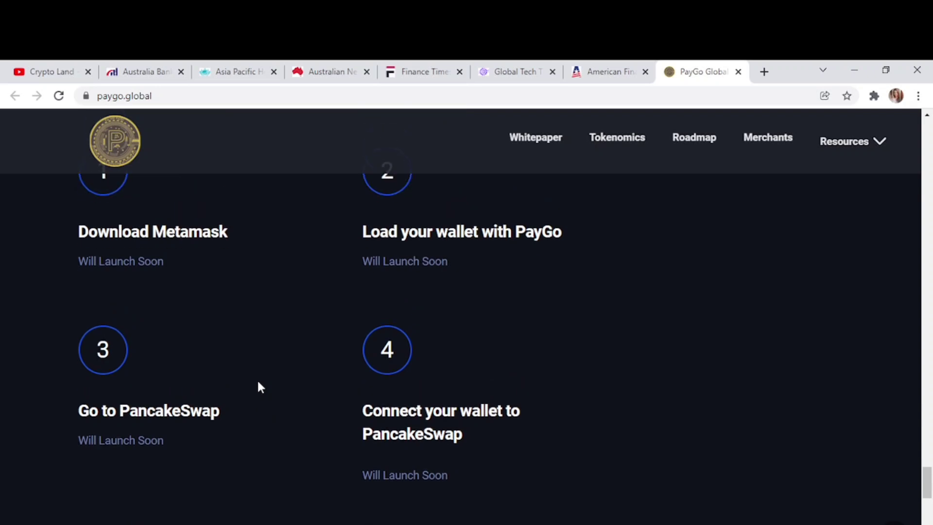
scroll("down", 3)
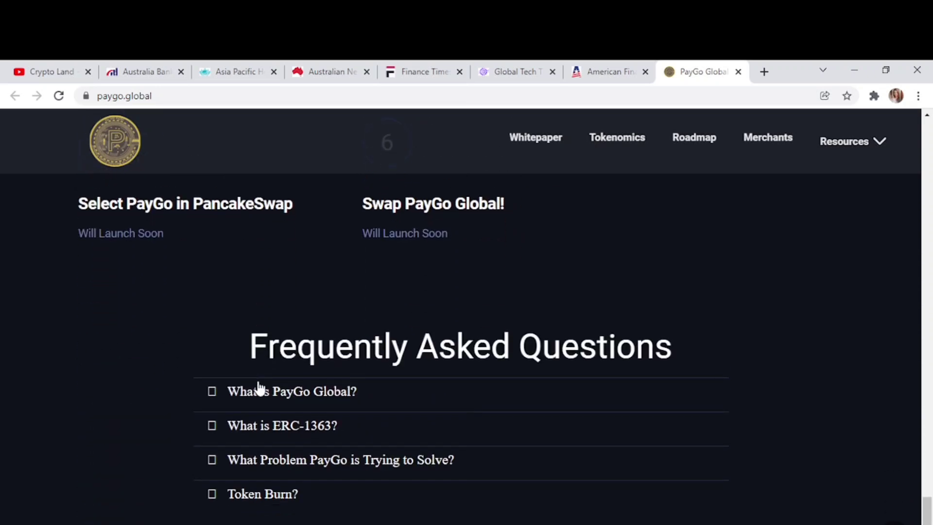
scroll("down", 3)
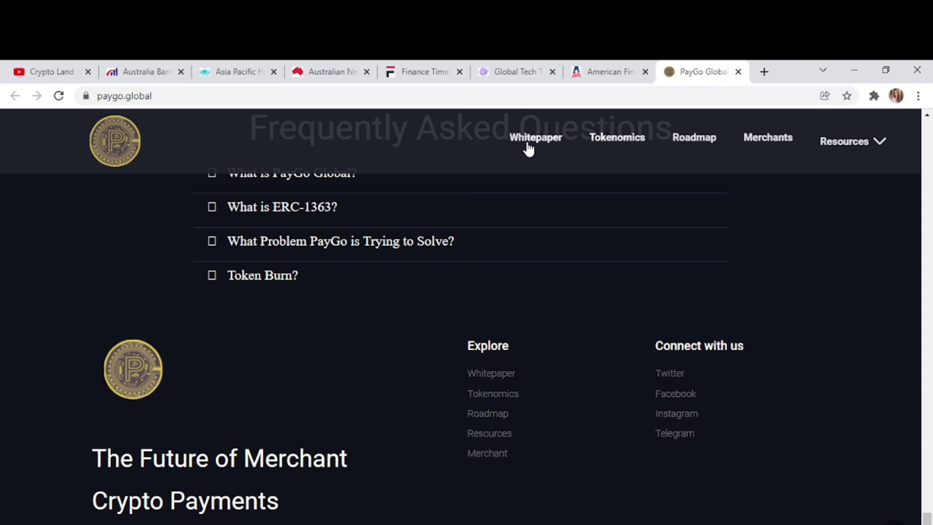
Read the PayGo presale article on Australia Banking Times, then view it on Asia Pacific Herald.
left_click(141, 72)
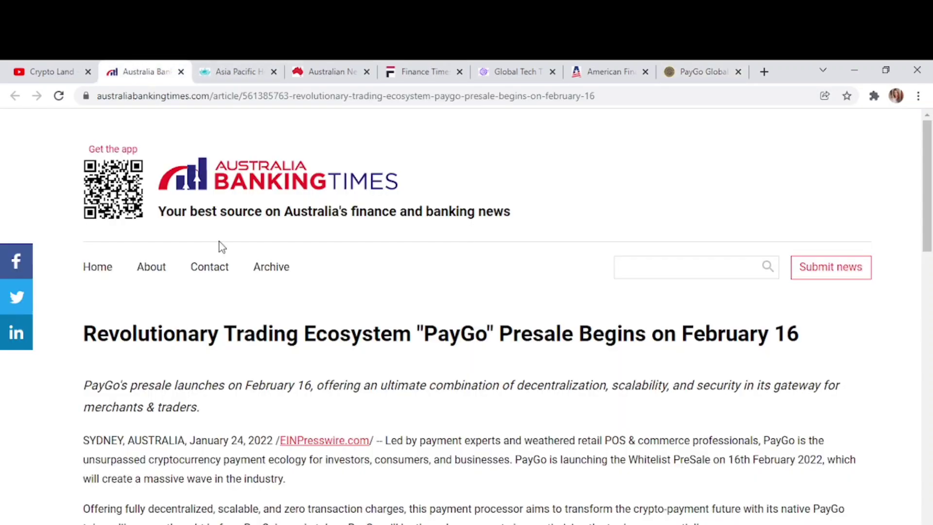
mouse_move(278, 335)
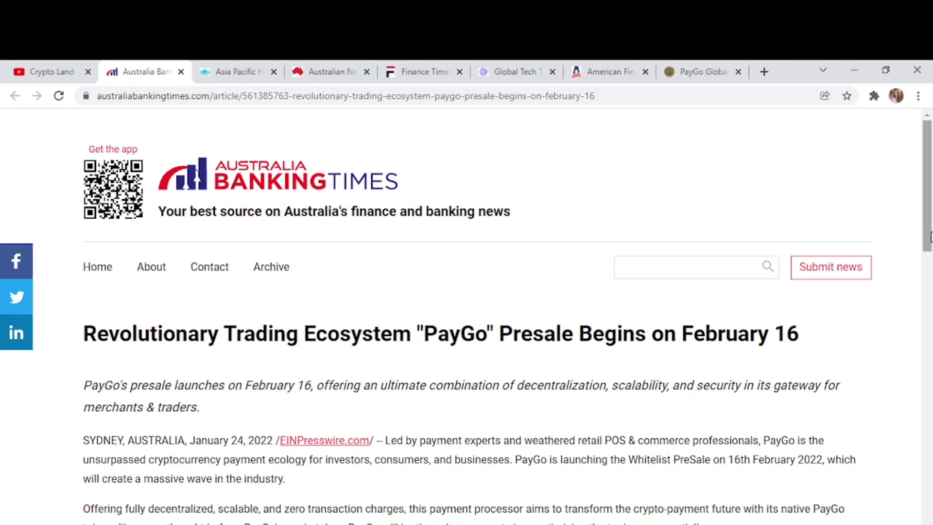
scroll("down", 3)
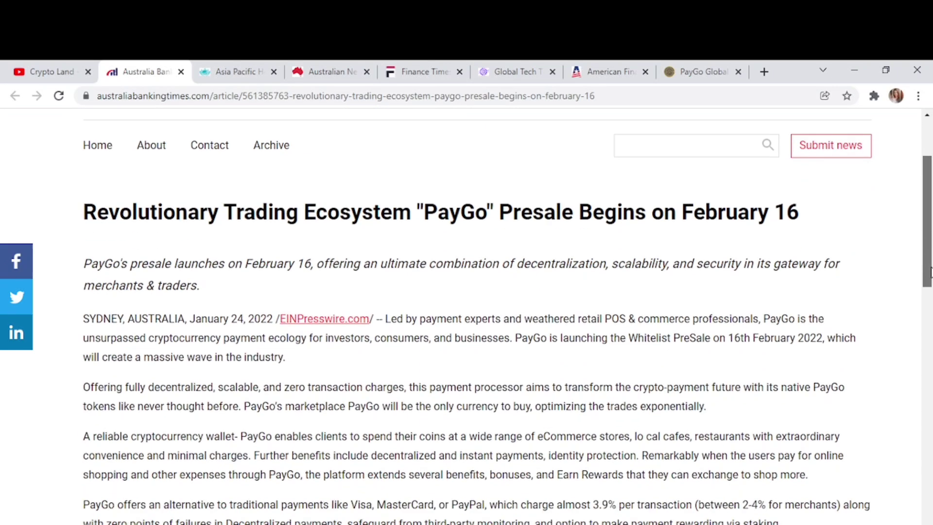
scroll("down", 3)
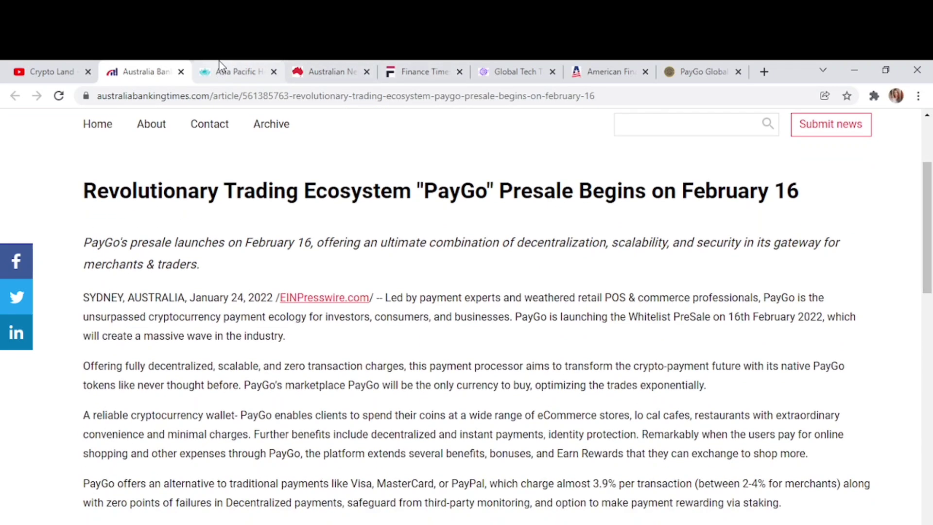
left_click(236, 72)
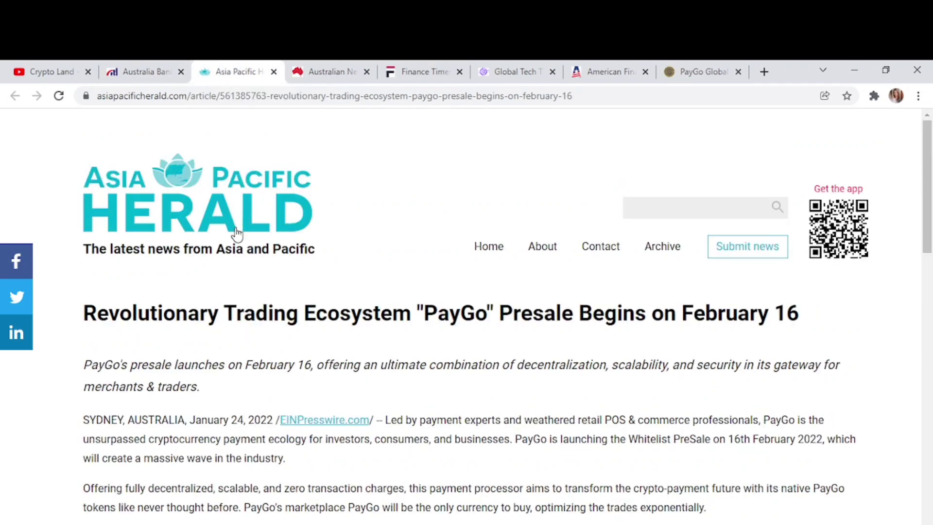
mouse_move(249, 393)
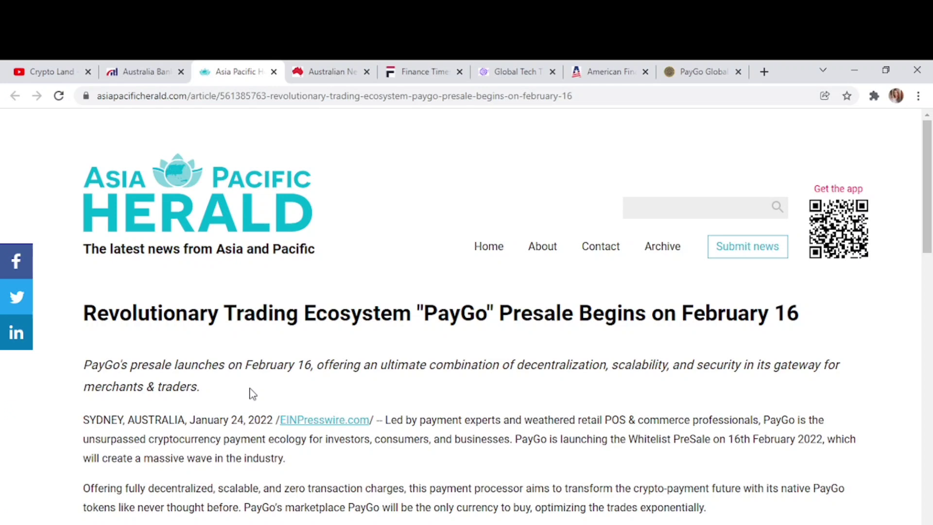
mouse_move(836, 338)
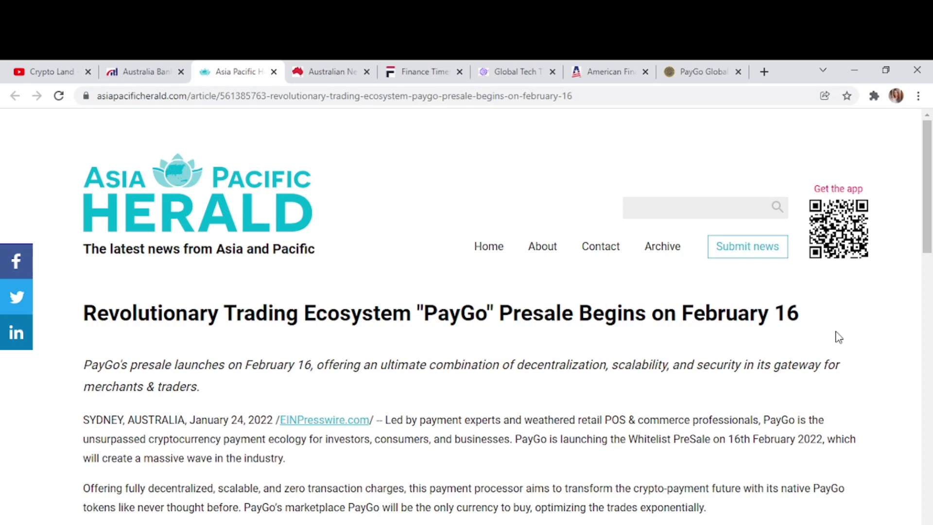
View the same presale article on Australian News Express, Finance Times Gazette, Global Tech Times and American Financial Tribune.
left_click(331, 71)
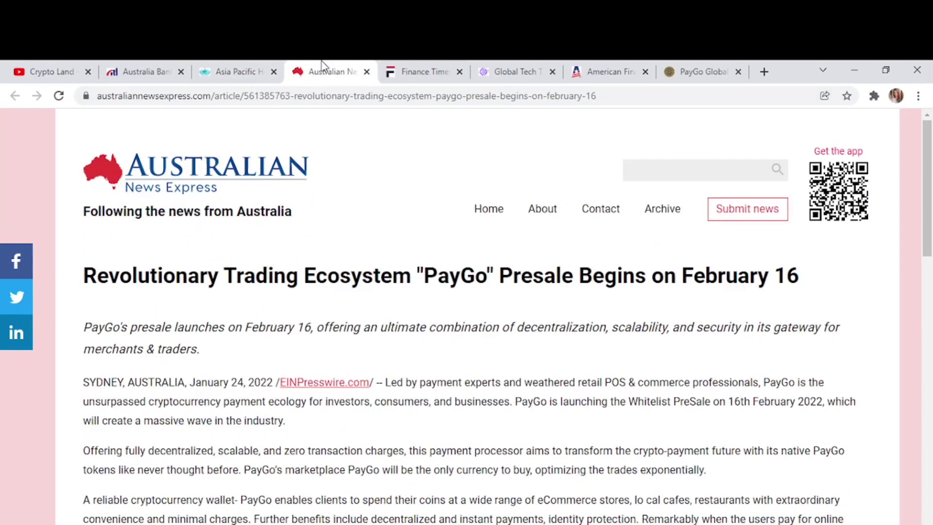
mouse_move(429, 66)
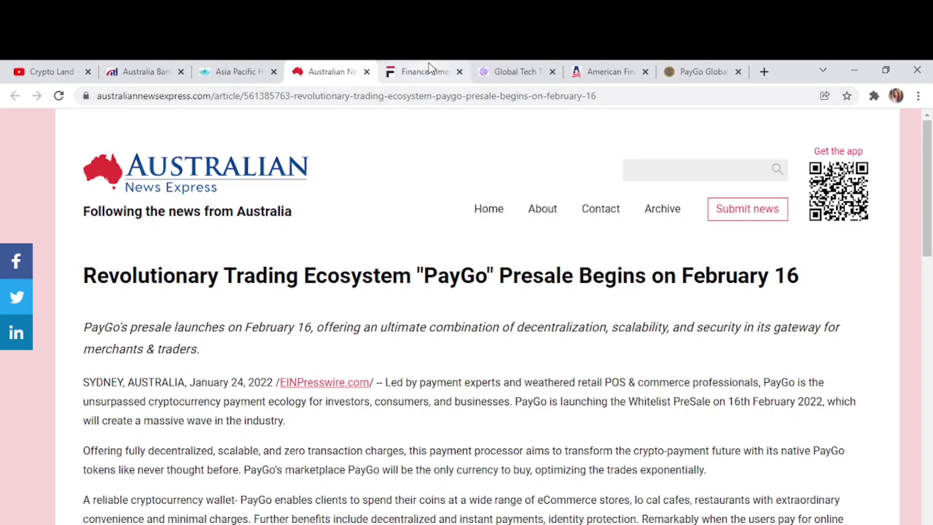
left_click(422, 72)
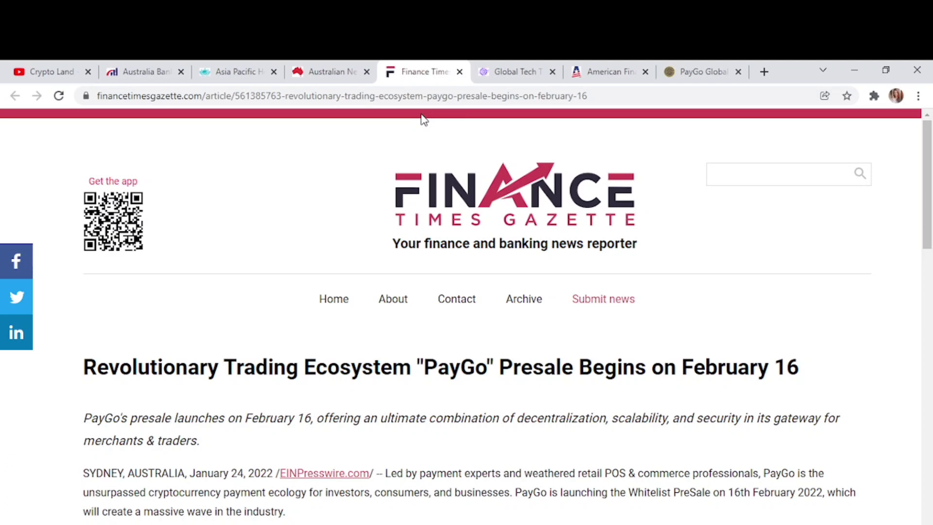
left_click(512, 72)
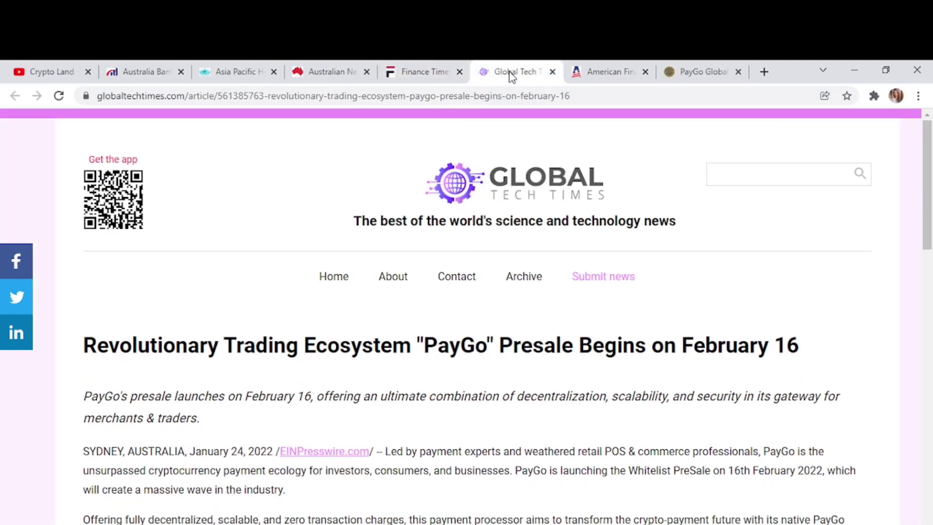
left_click(606, 72)
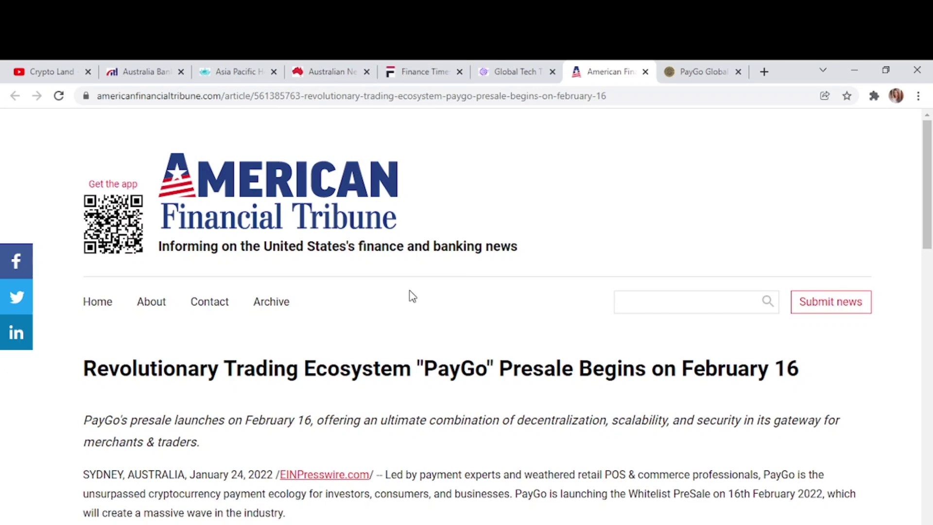
mouse_move(448, 298)
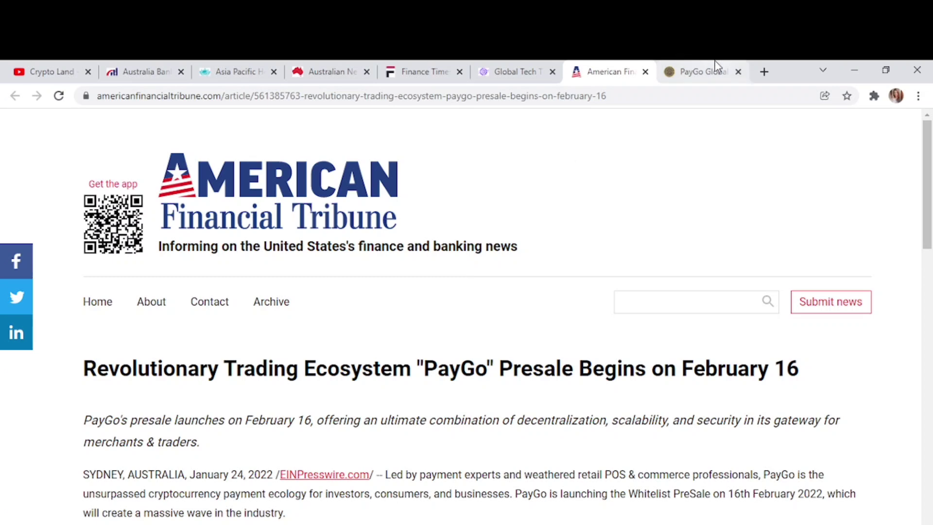
Return to the PayGo Global footer and open its Twitter link from Connect with us in a background tab.
left_click(696, 72)
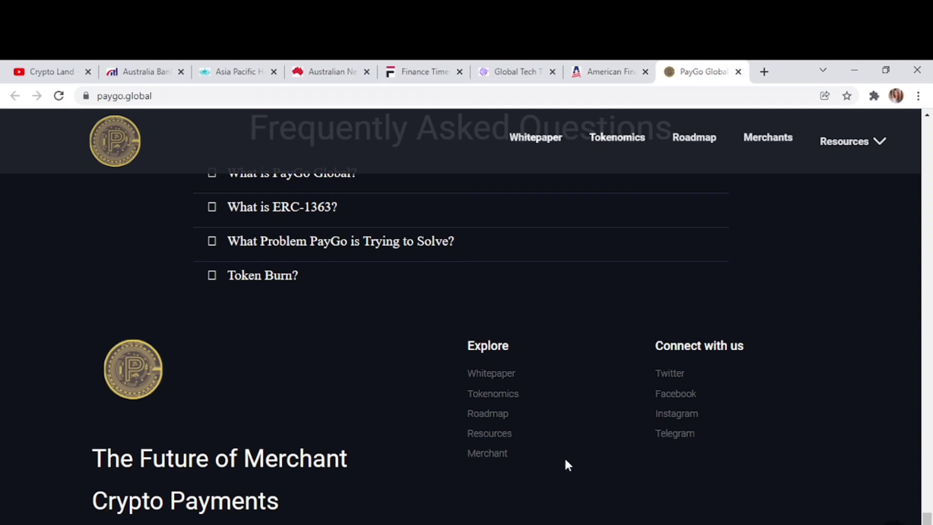
left_click(670, 373)
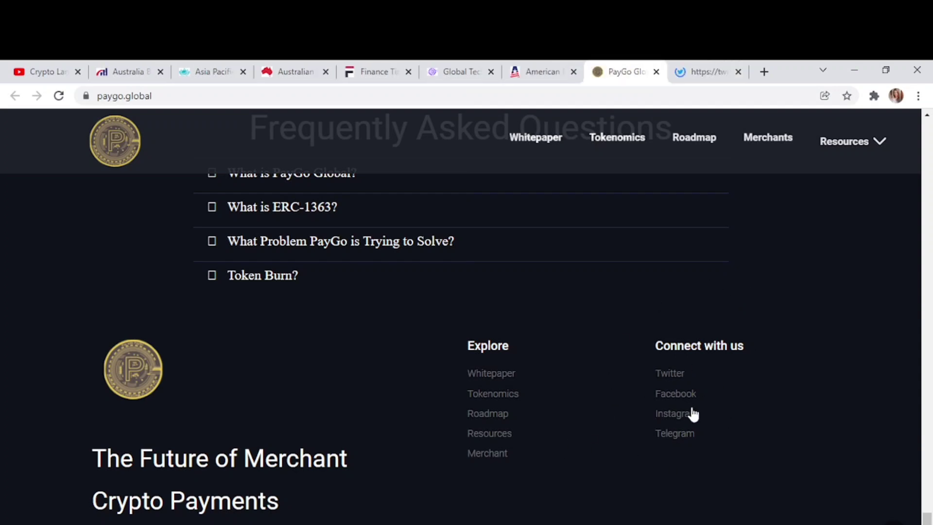
mouse_move(688, 368)
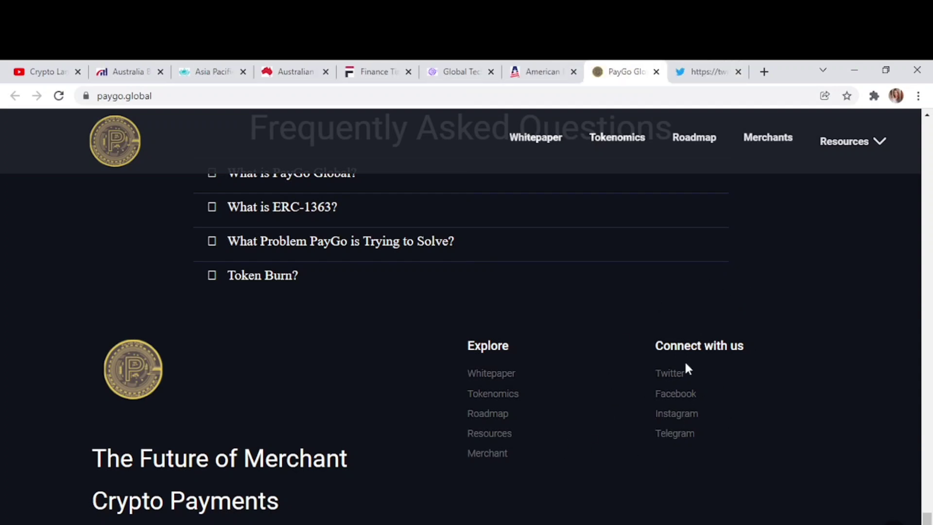
mouse_move(649, 360)
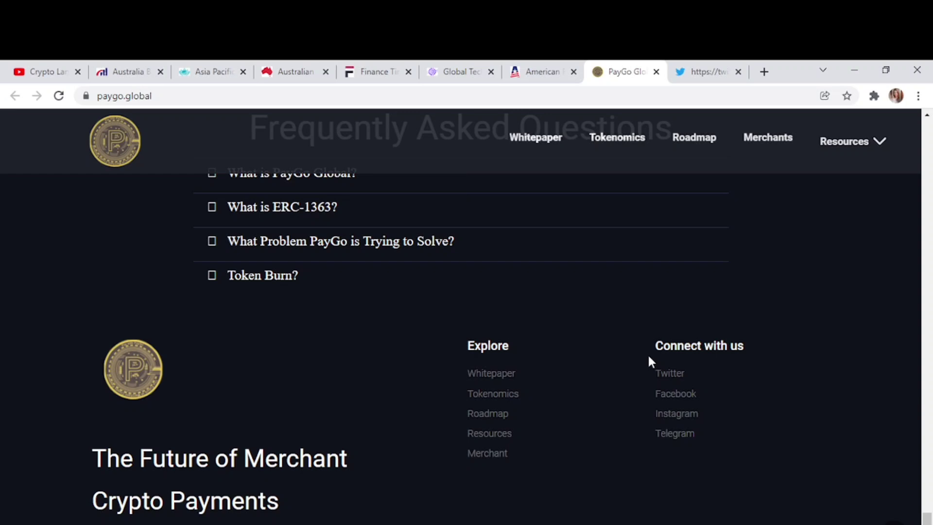
Dismiss the Google sign-in prompt on the paygo Twitter profile, scroll through its two presale tweets, and return to PayGo Global.
left_click(704, 72)
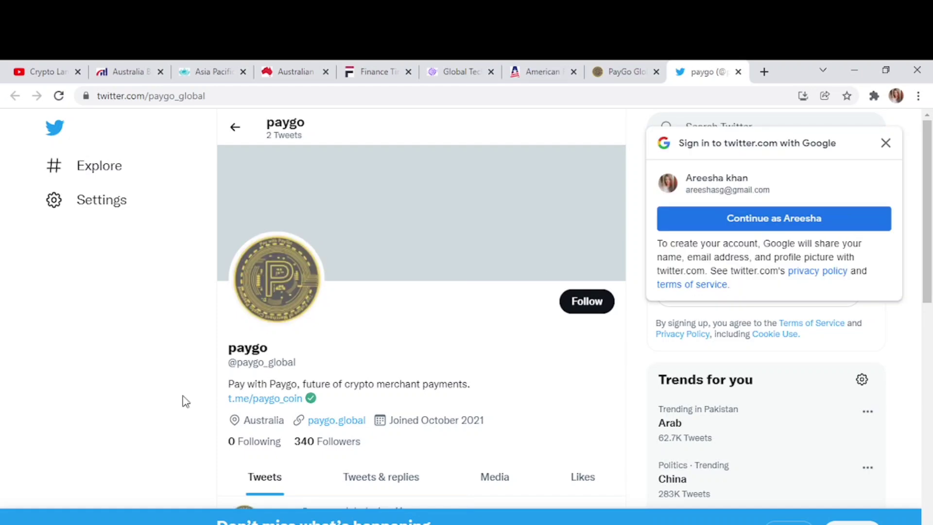
left_click(886, 143)
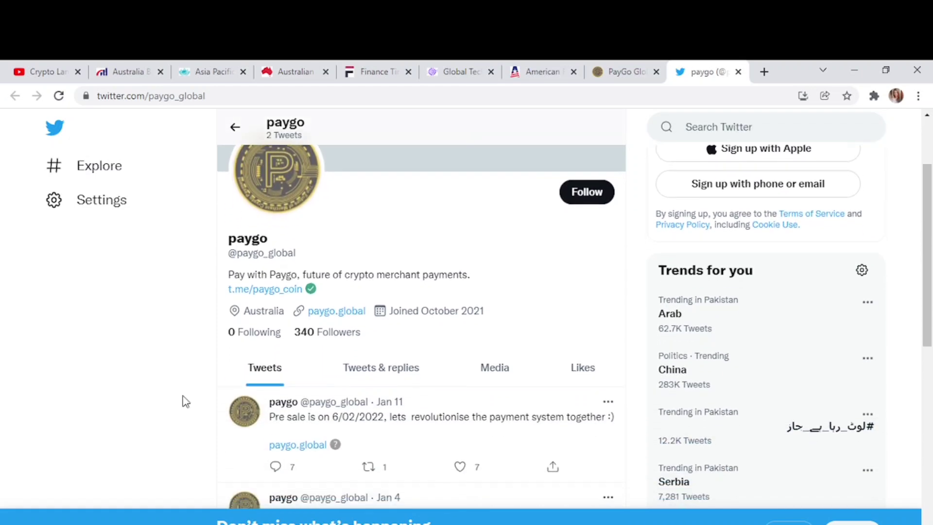
scroll("down", 3)
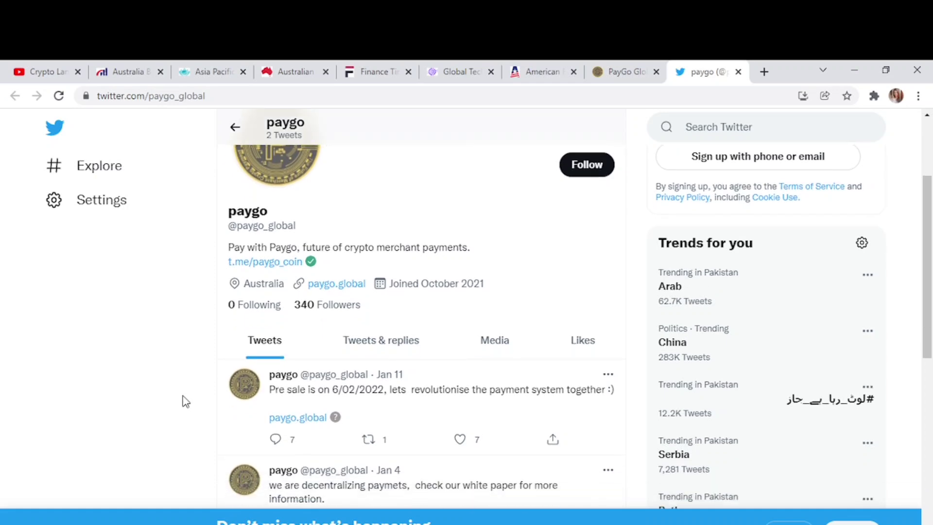
scroll("down", 3)
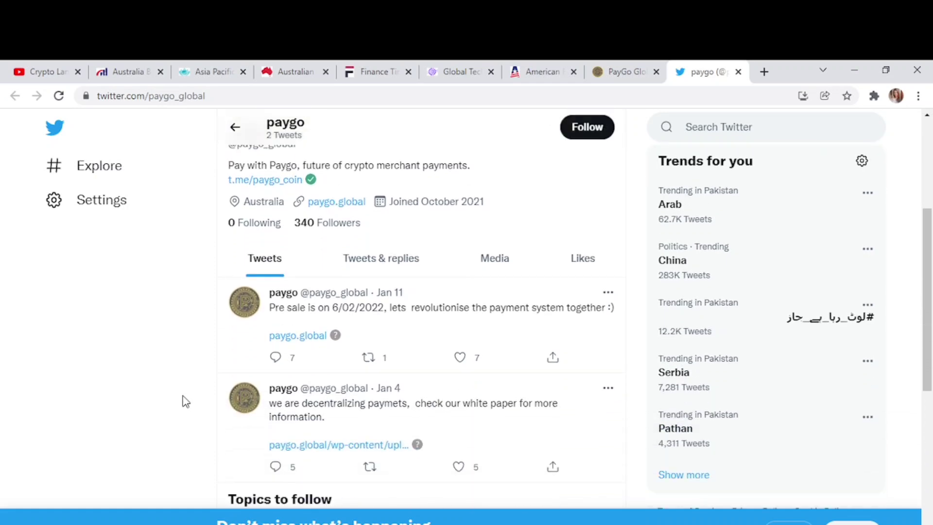
scroll("down", 3)
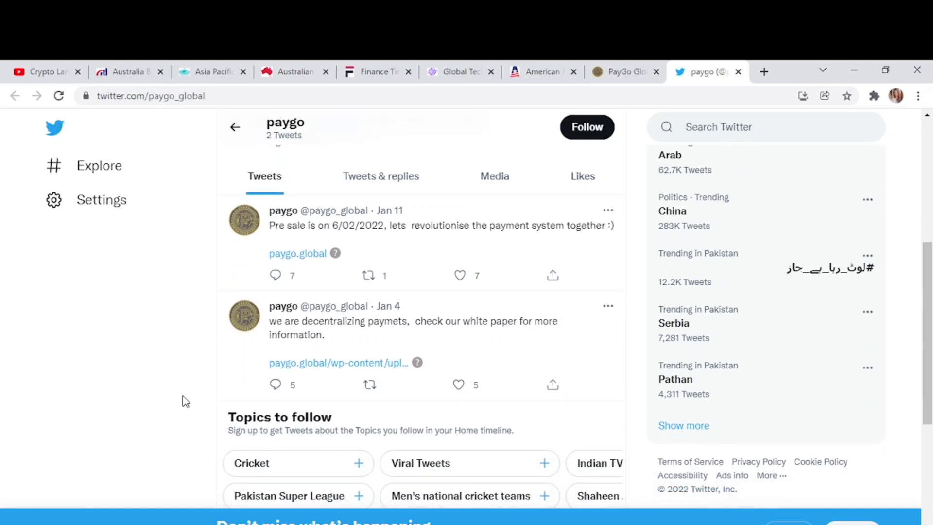
scroll("down", 3)
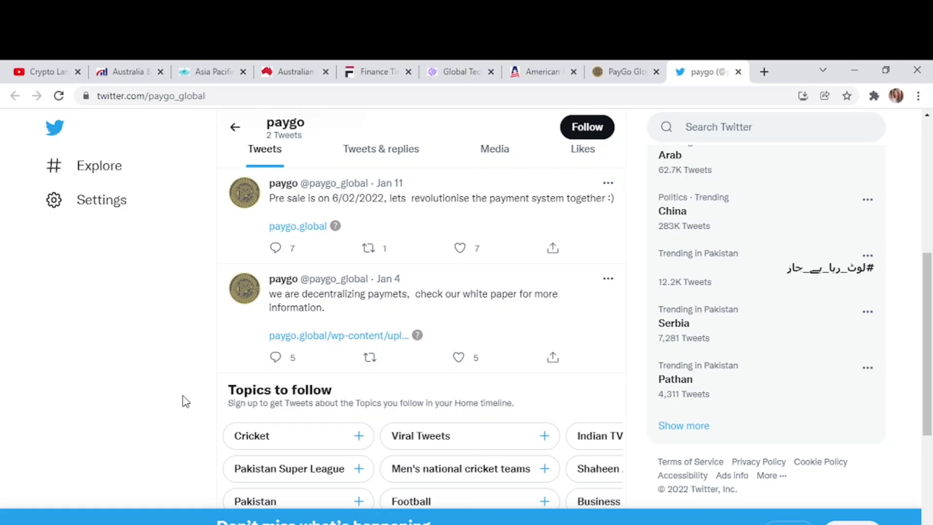
mouse_move(371, 243)
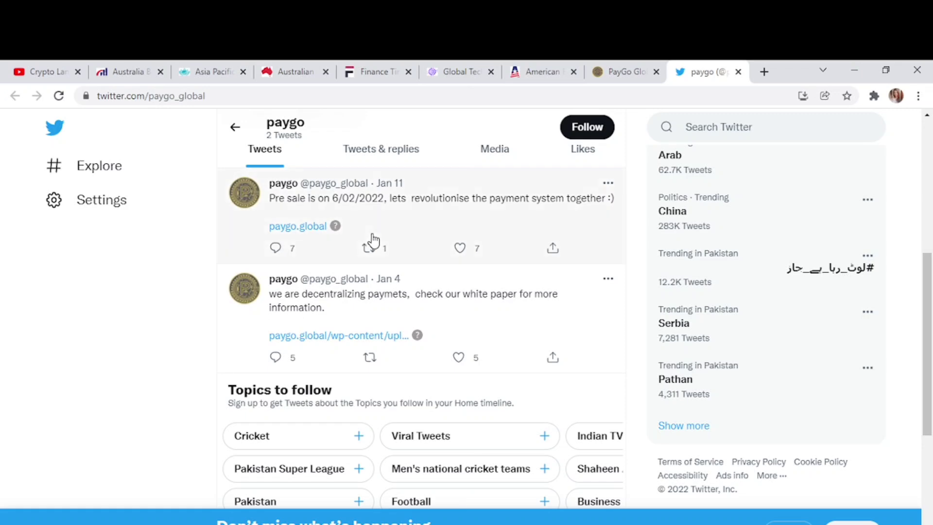
left_click(622, 72)
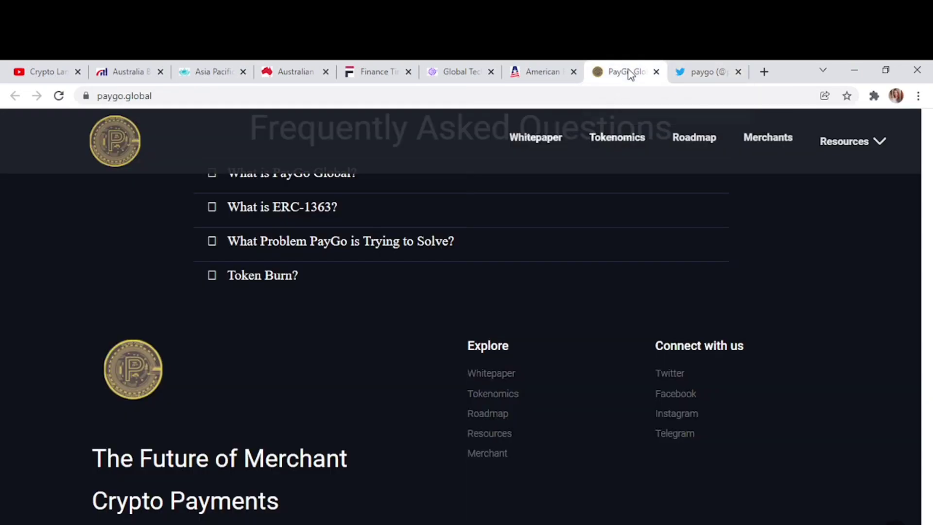